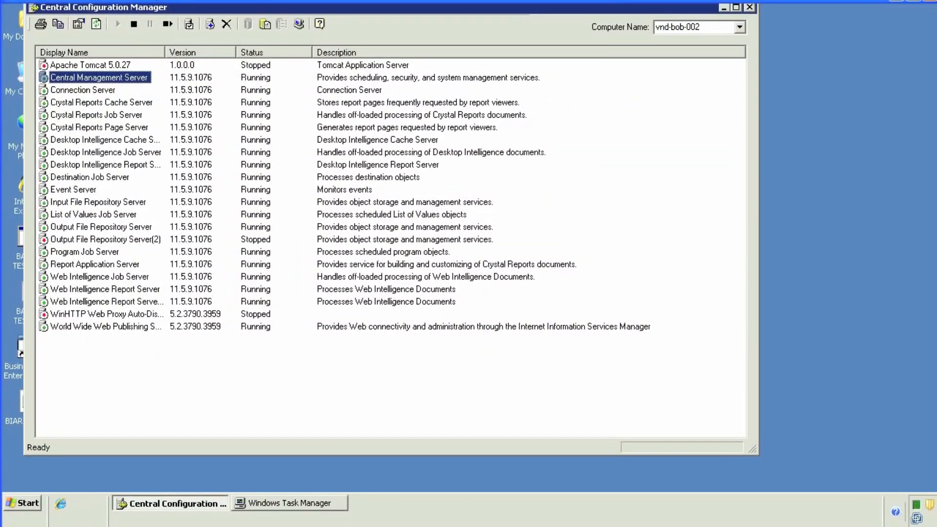
# Step: Open the Central Management Server's properties, showing its configuration with port 6400
pyautogui.click(133, 24)
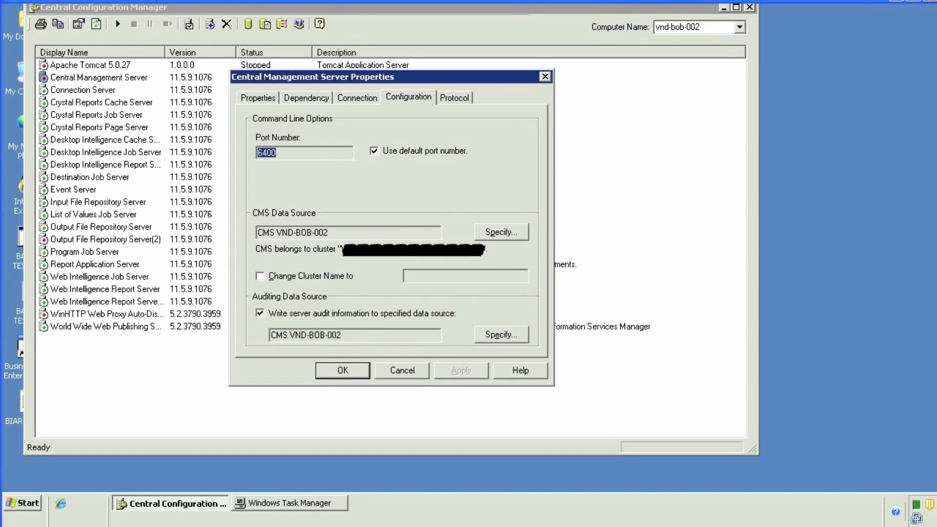
# Step: Write server audit information to SQL Server (ODBC) data source CMS VND-BOB-002, then save
pyautogui.click(261, 313)
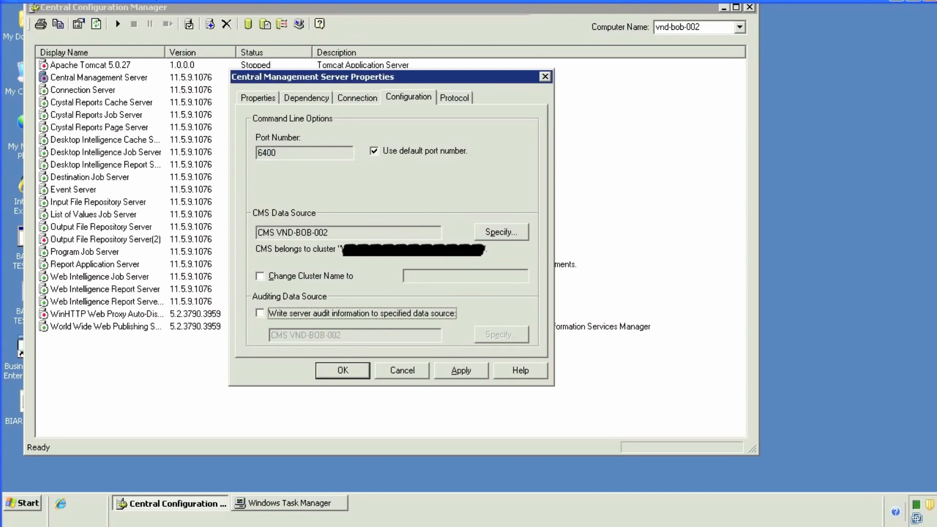
pyautogui.click(260, 313)
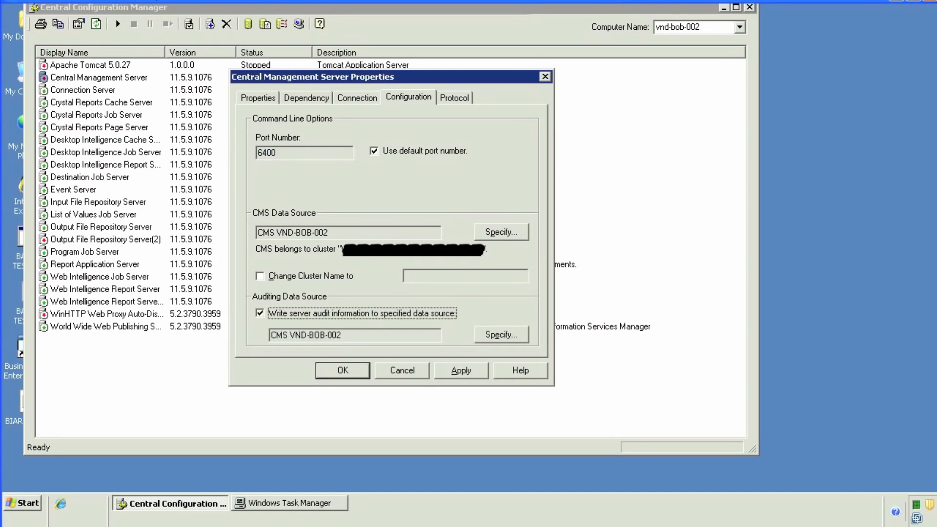
pyautogui.click(500, 231)
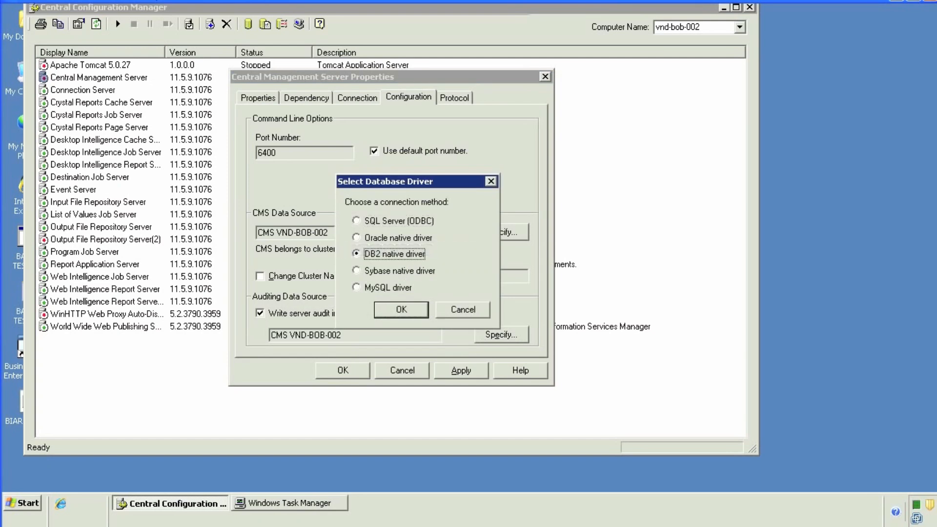
pyautogui.click(357, 221)
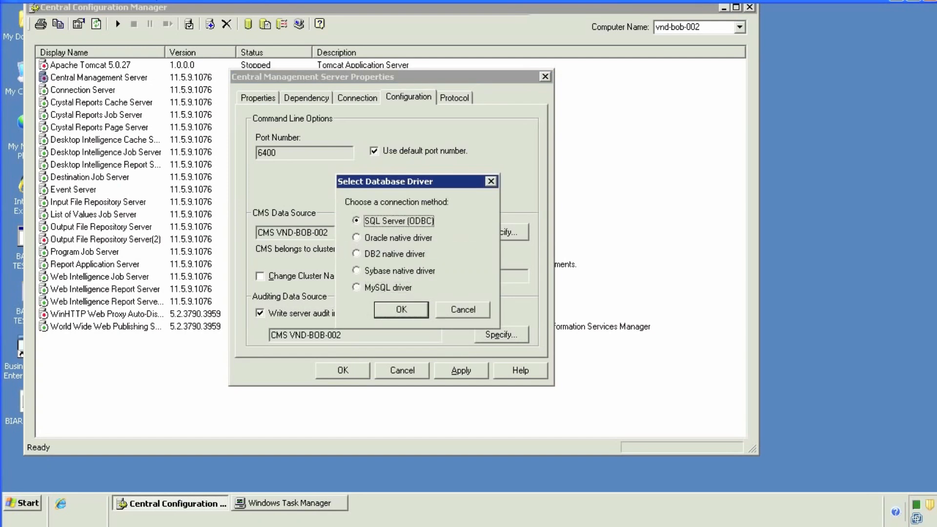
pyautogui.click(399, 310)
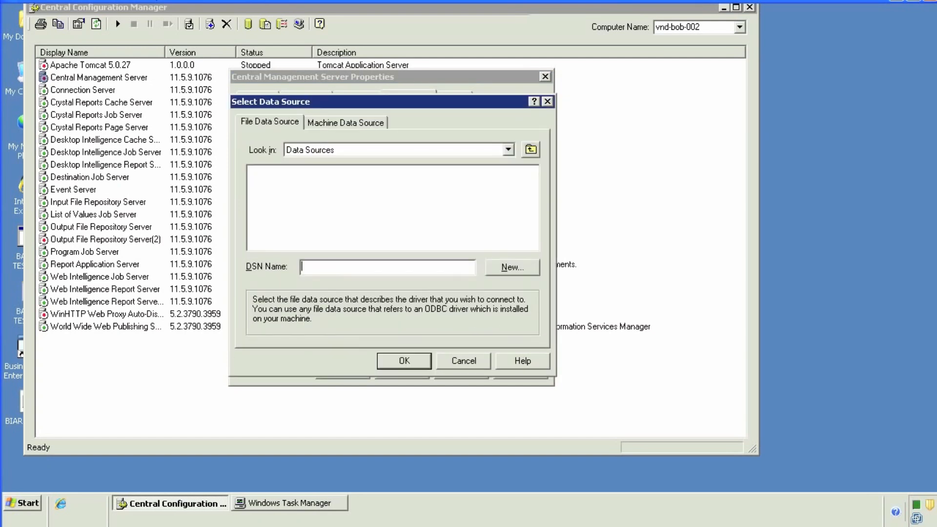
pyautogui.click(346, 122)
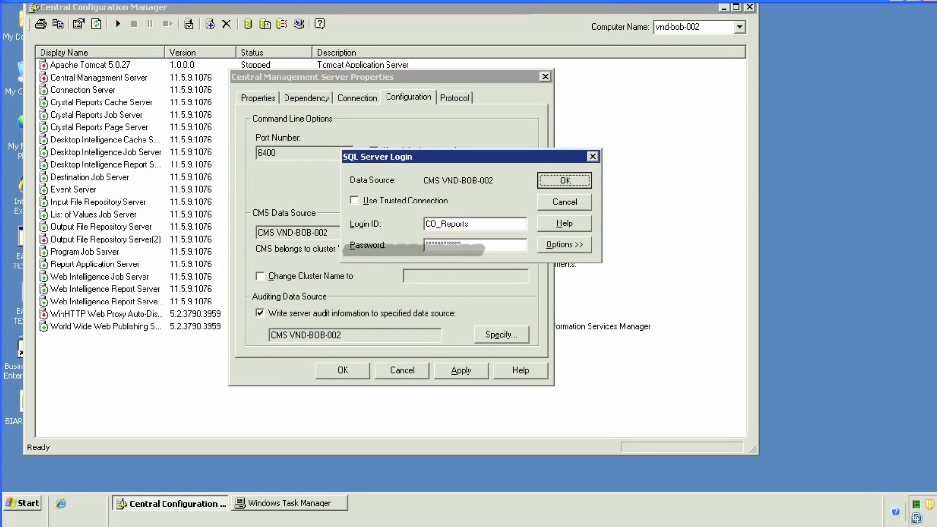
pyautogui.click(564, 180)
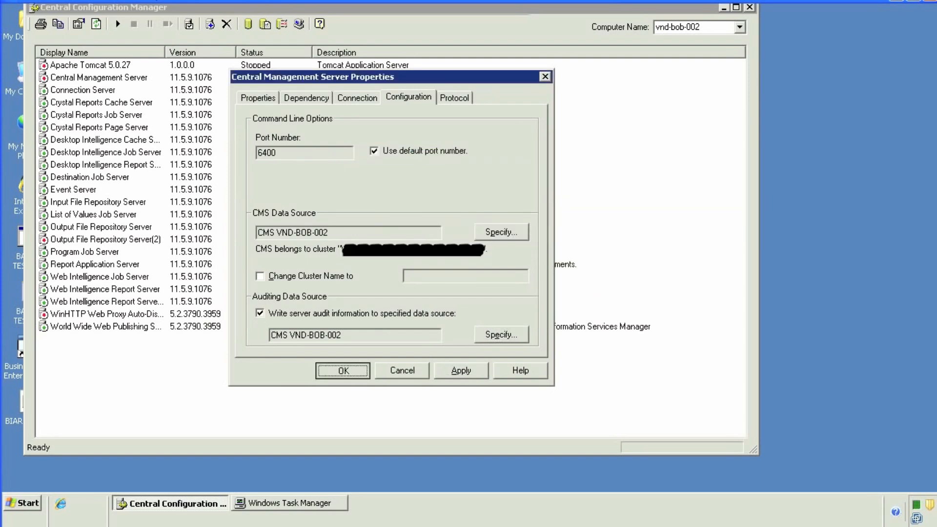
pyautogui.click(342, 369)
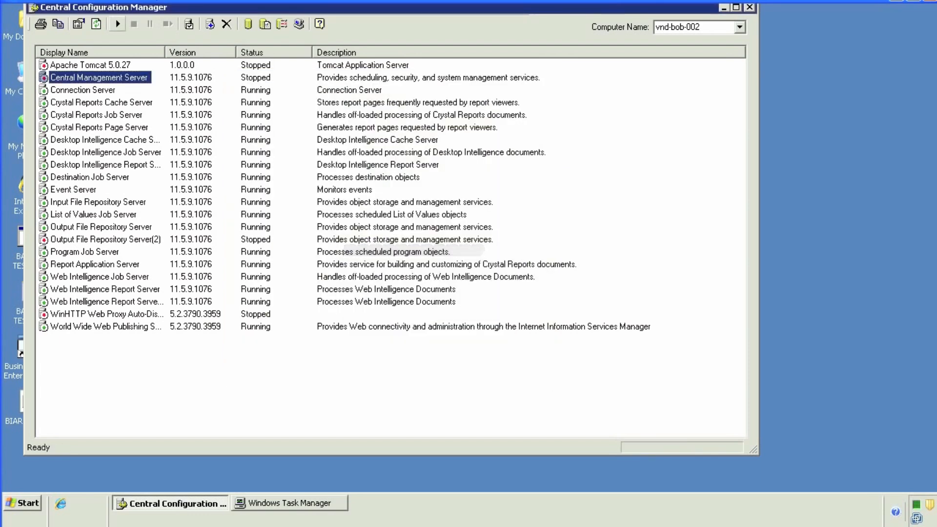
# Step: Start the stopped Central Management Server from the toolbar
pyautogui.click(116, 24)
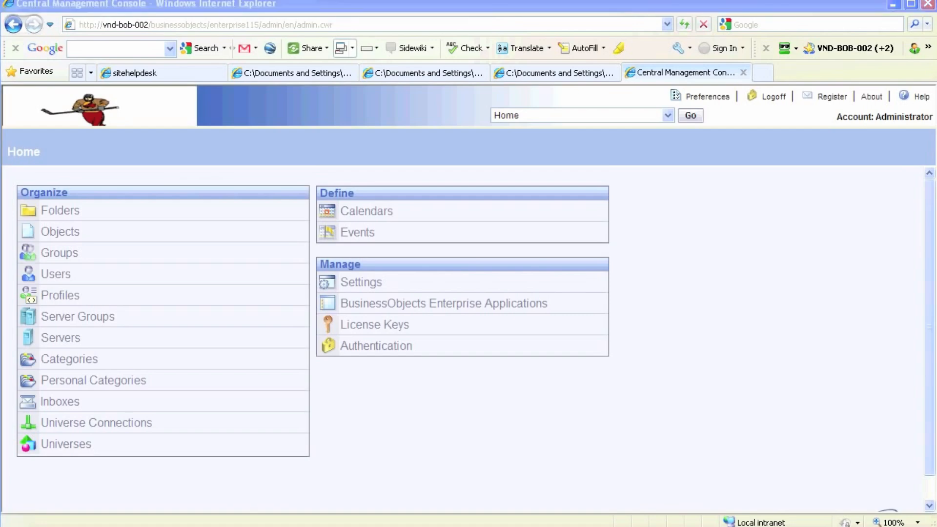
# Step: Open vnd-bob-002.cms auditing settings, toggle auditing and select the audit log directory path
pyautogui.click(61, 338)
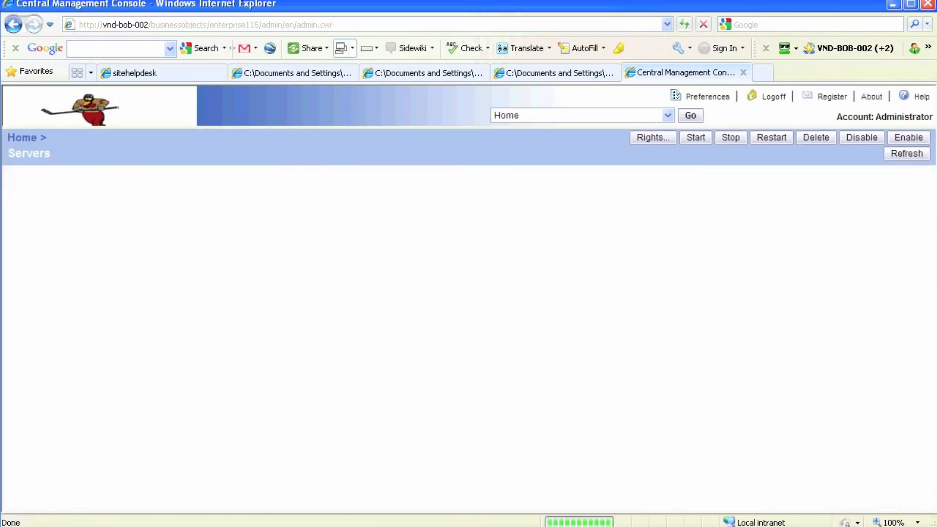
pyautogui.click(905, 153)
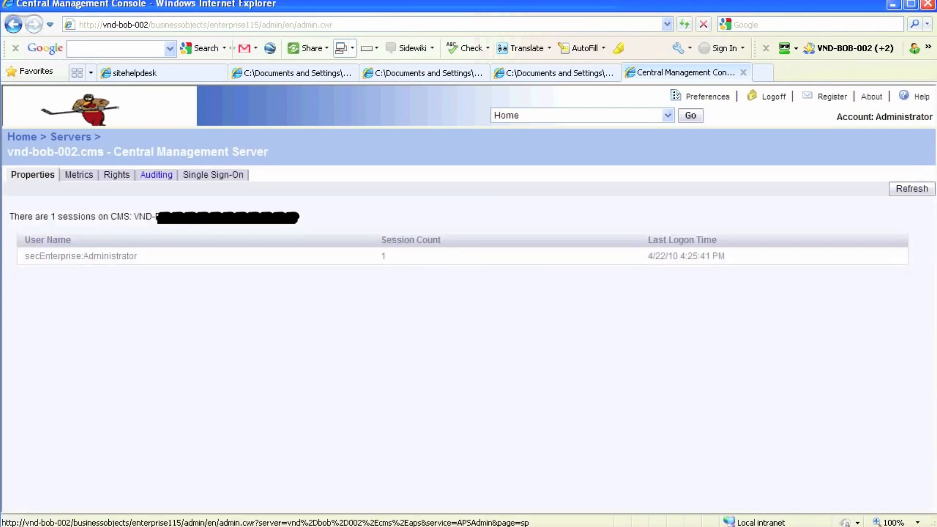
pyautogui.click(155, 175)
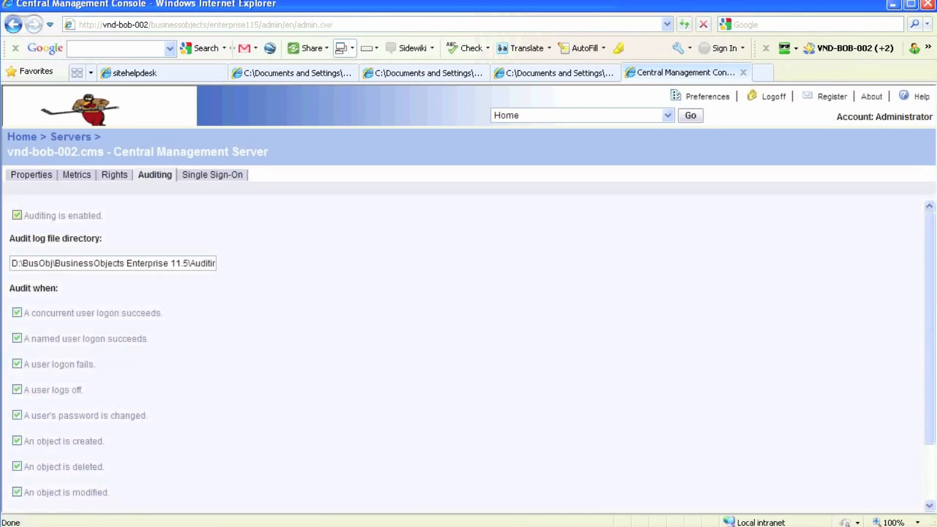
pyautogui.click(17, 215)
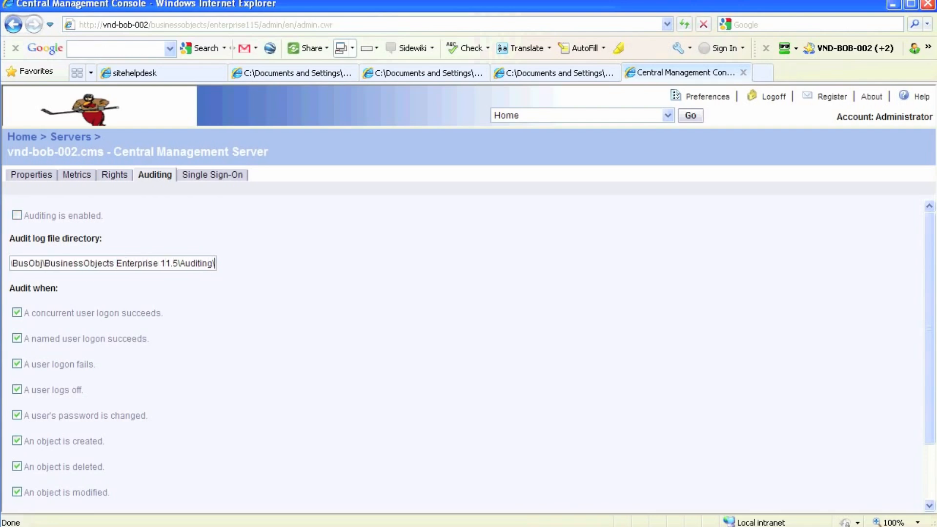
pyautogui.doubleClick(79, 263)
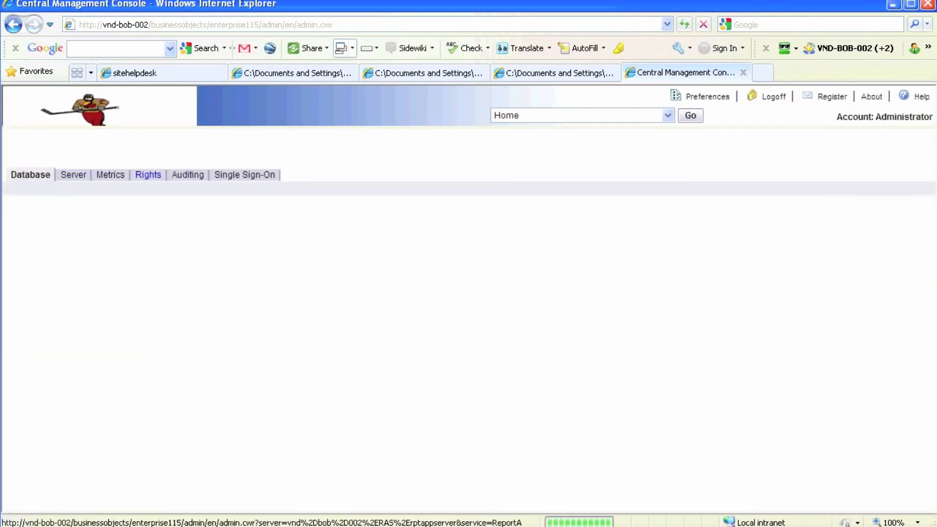
# Step: Review the Report Application Server's auditing events, then return to the servers list
pyautogui.click(187, 175)
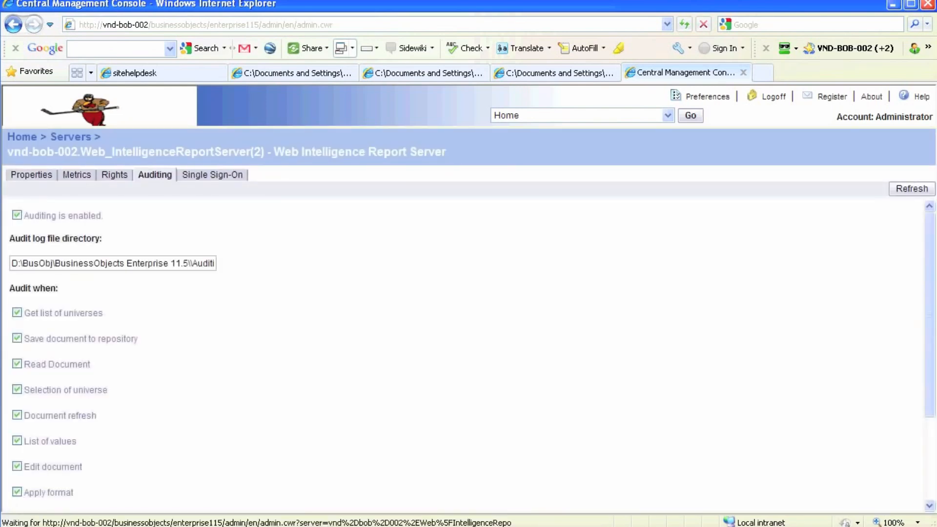
pyautogui.scroll(-3)
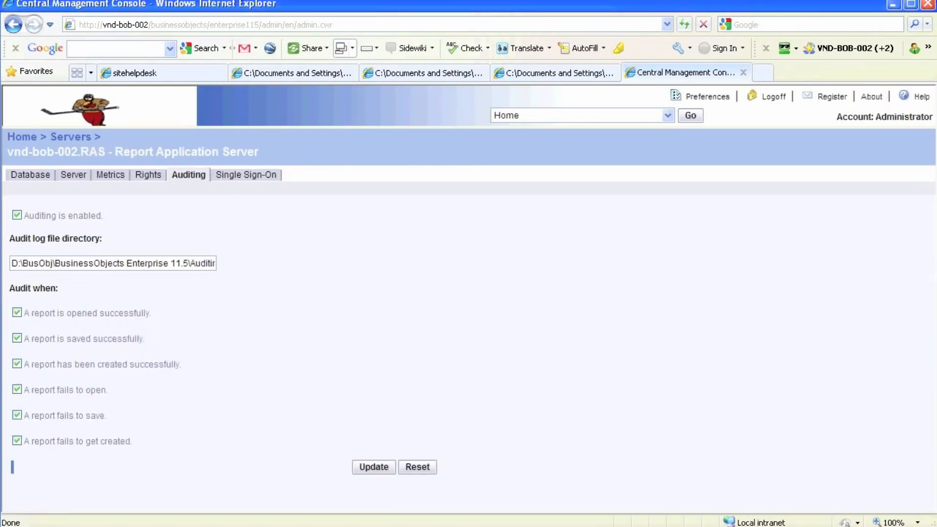
pyautogui.click(112, 263)
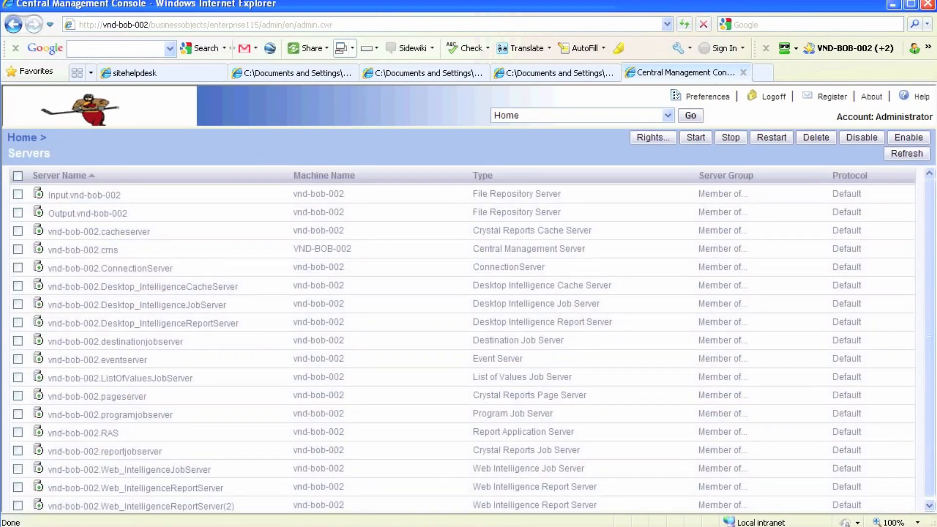
# Step: Open Web_IntelligenceReportServer(2)'s Auditing tab and scroll through its enabled events
pyautogui.click(139, 505)
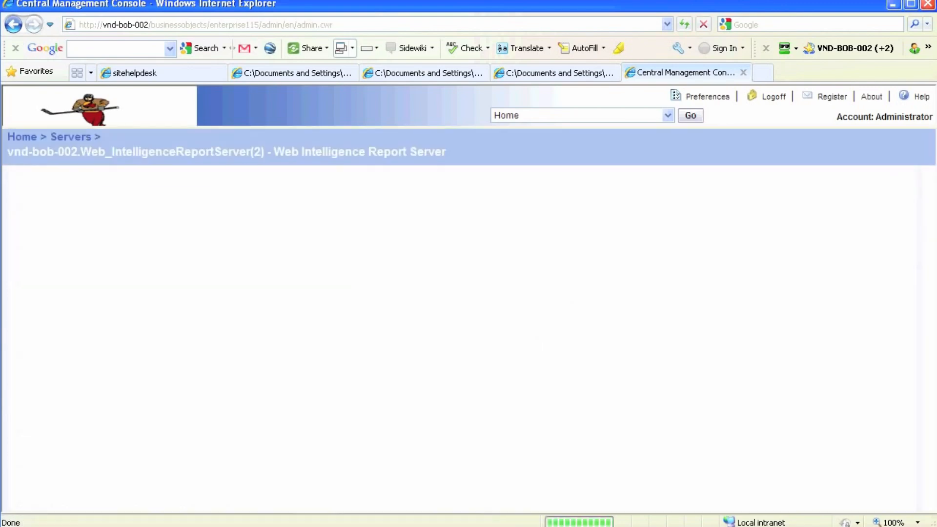
pyautogui.click(154, 175)
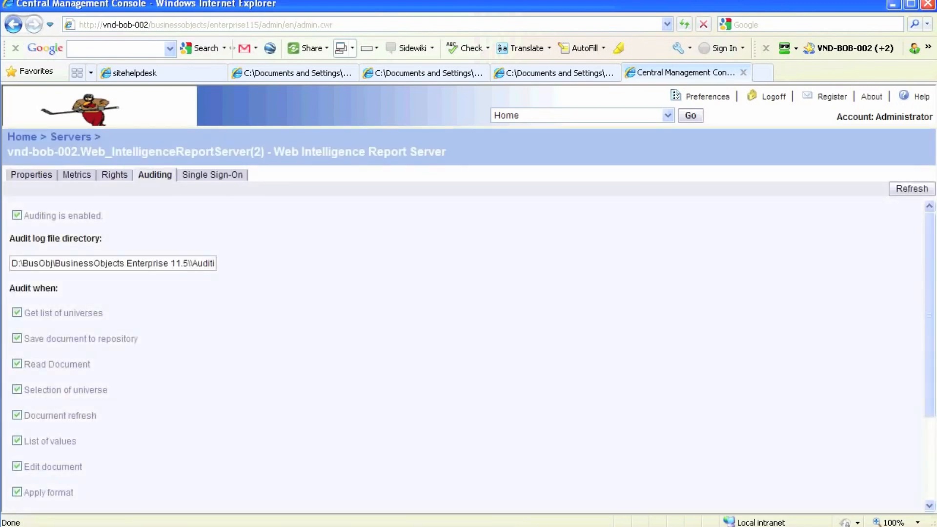
pyautogui.scroll(-3)
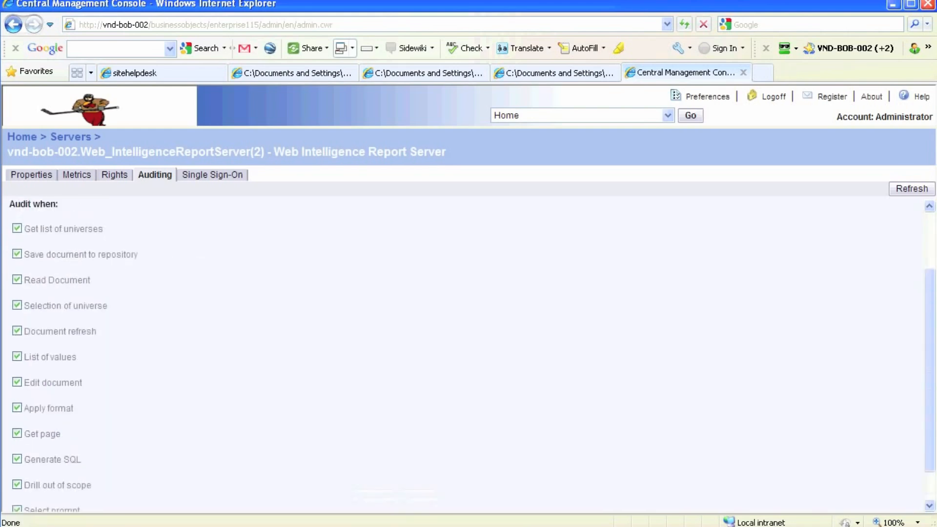